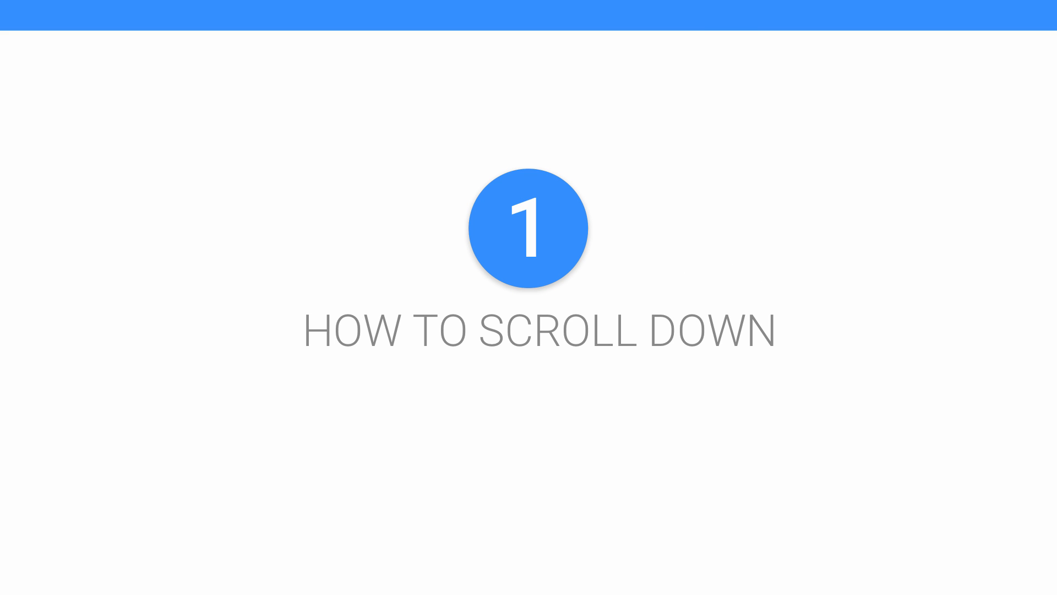
{"action": "scroll", "scroll_direction": "down", "scroll_amount": 3}
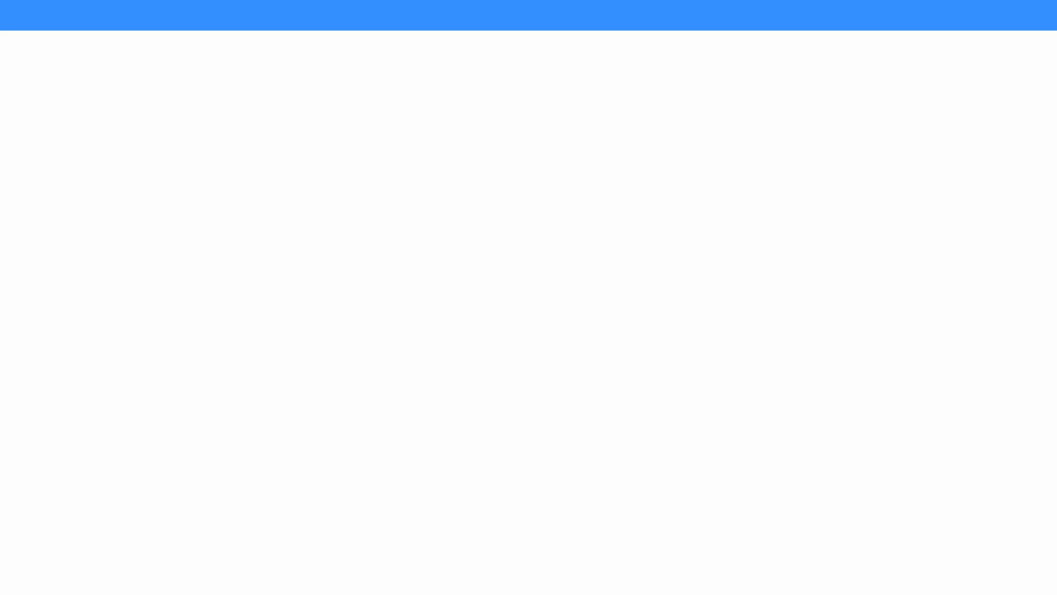